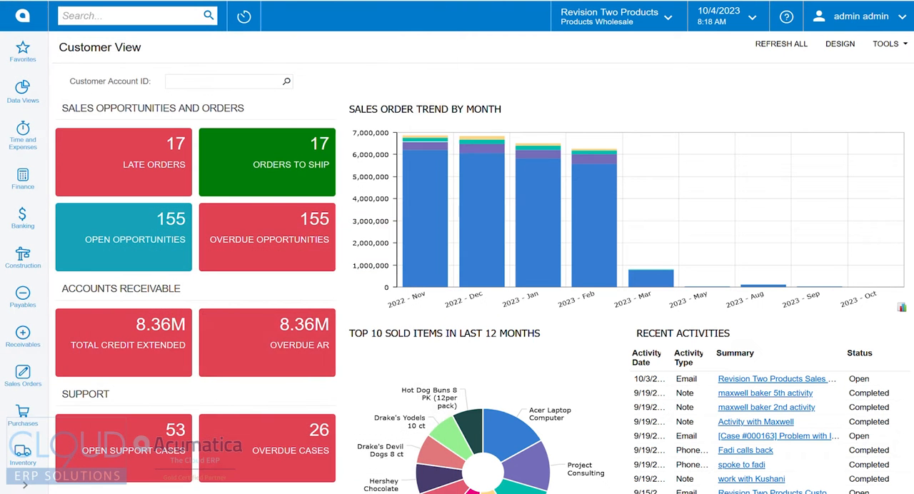
Start a blank purchase order from the Purchases workspace (type Normal, On Hold).
left_click(23, 415)
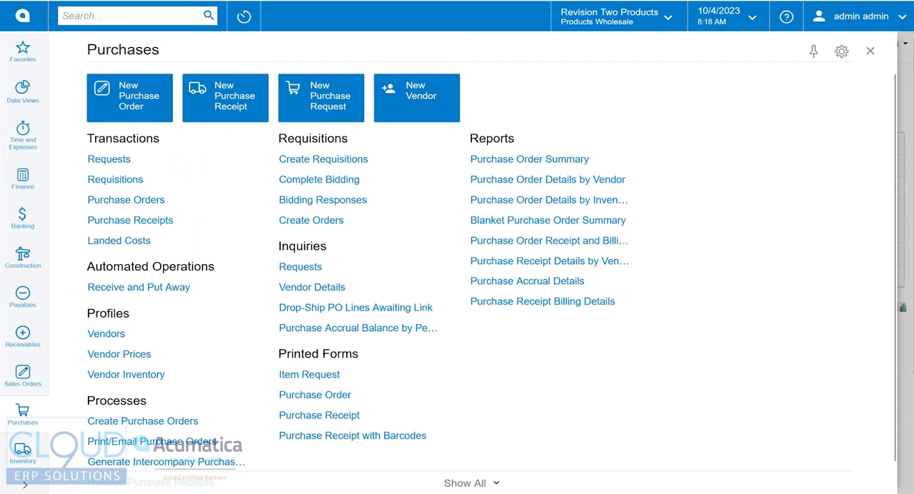
mouse_move(128, 97)
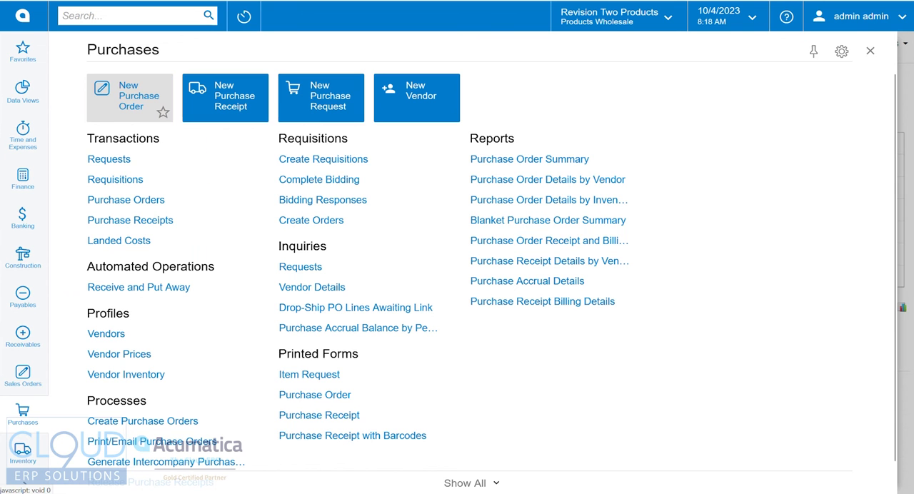
left_click(128, 98)
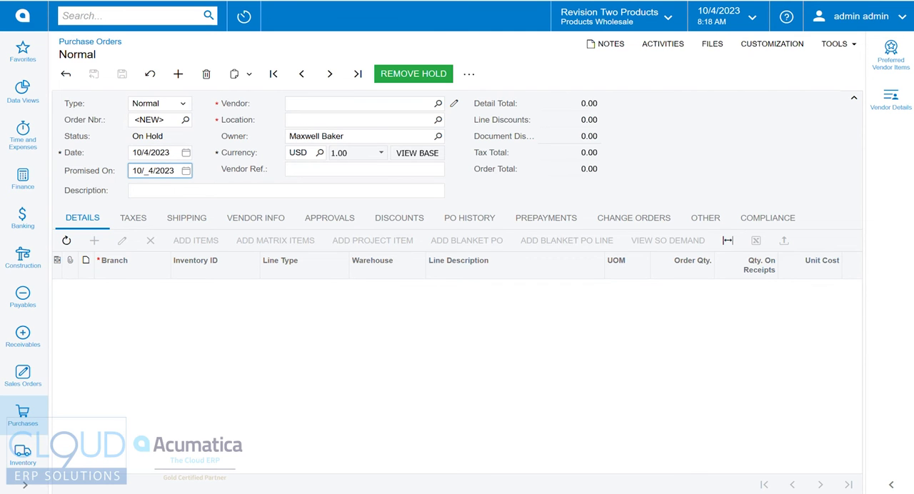
Set vendor AAVENDOR (Goto Vendor Inc) and bring up its inventory lookup for a new line.
left_click(357, 103)
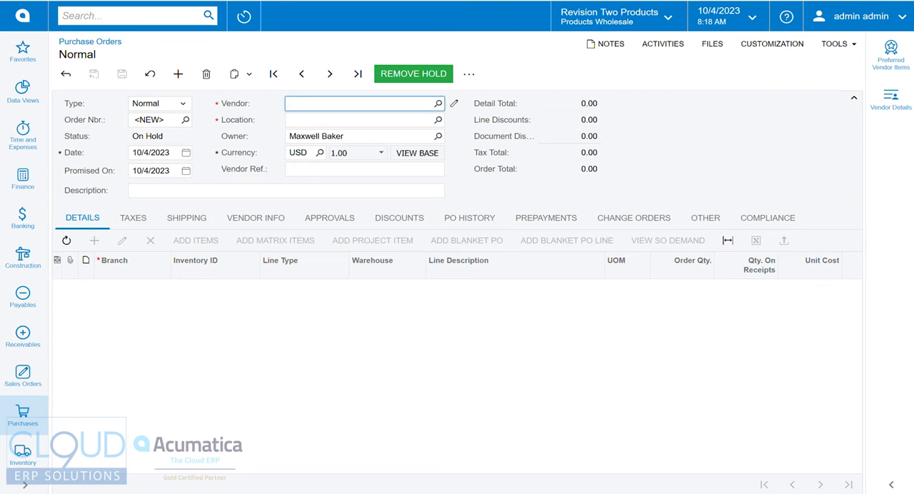
type("AAVENDOR - Goto Vendor Inc")
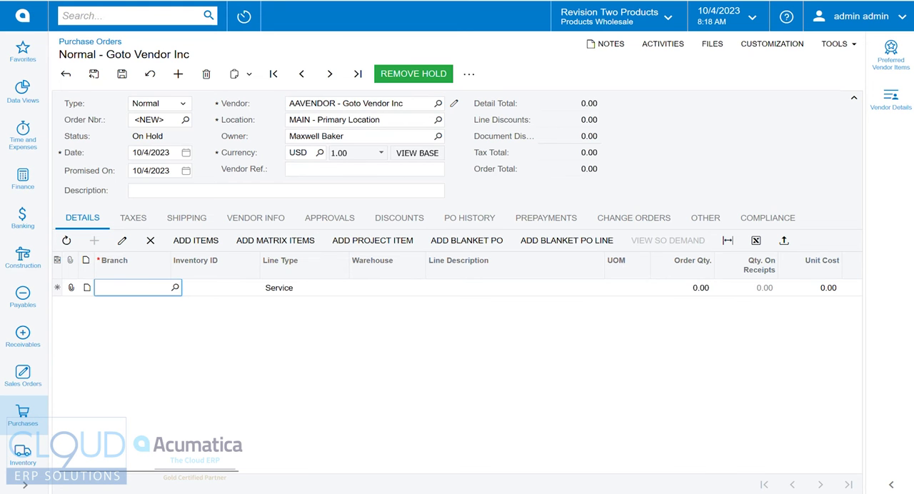
type("ac")
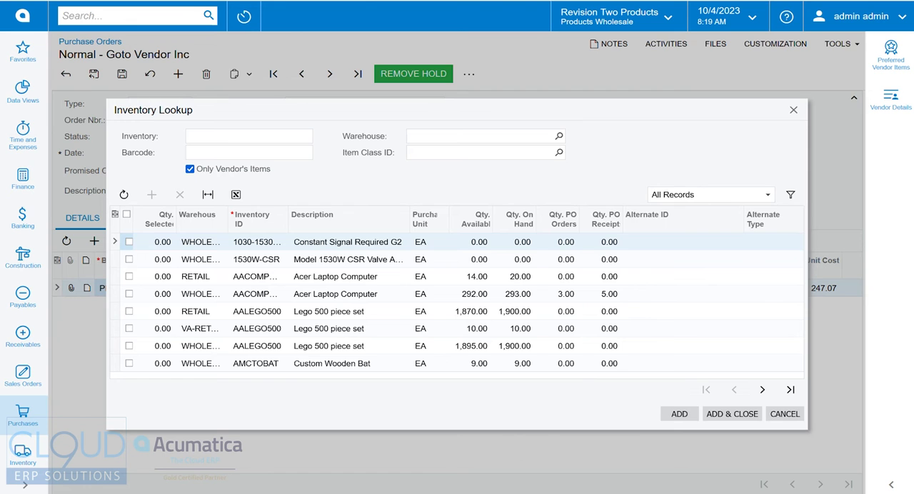
Fill PO002068 with three items at quantities 5, 3 and 5, save and remove the hold.
type("5.00")
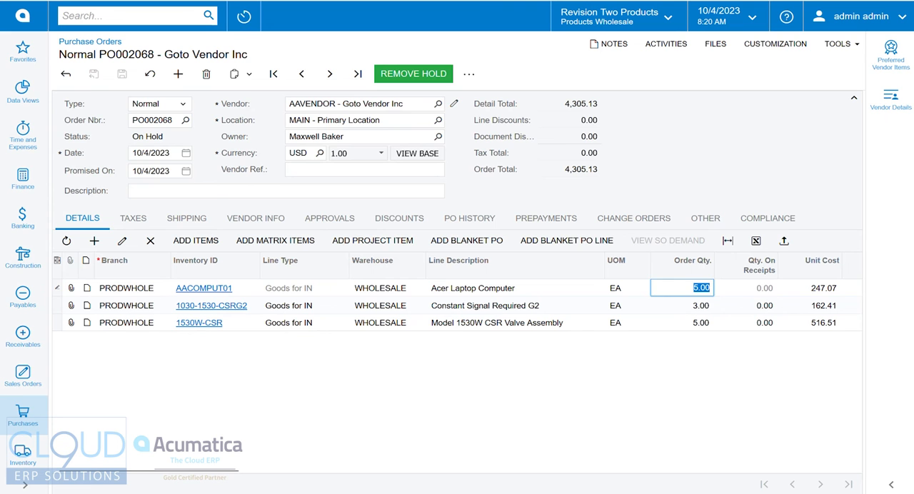
left_click(682, 323)
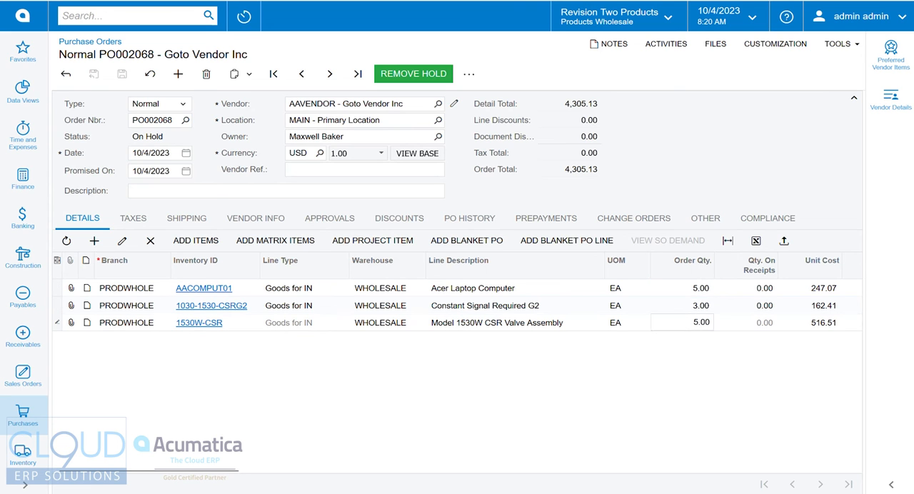
left_click(681, 306)
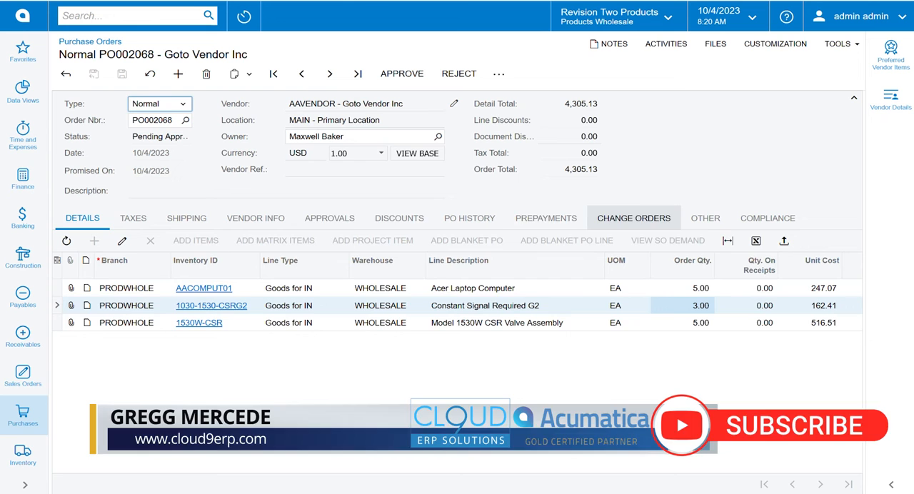
Approve PO002068 from its Approvals view and save it so the order becomes Open.
left_click(328, 217)
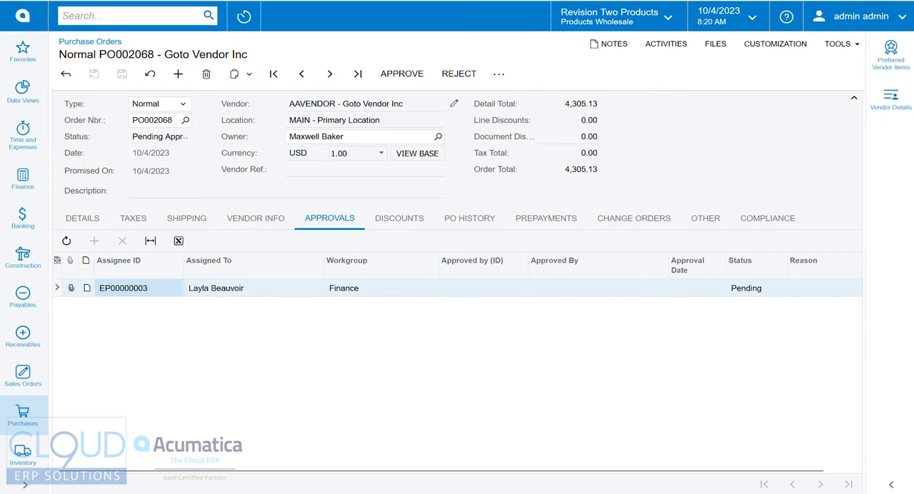
mouse_move(402, 74)
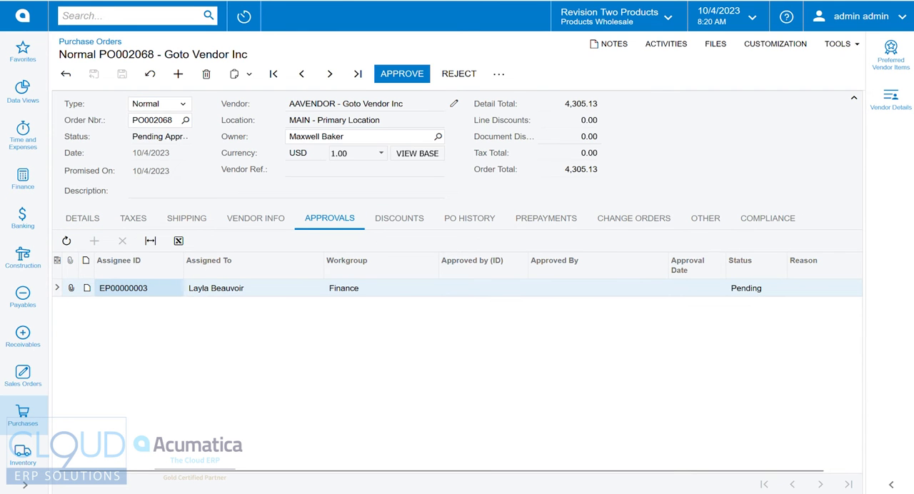
left_click(401, 74)
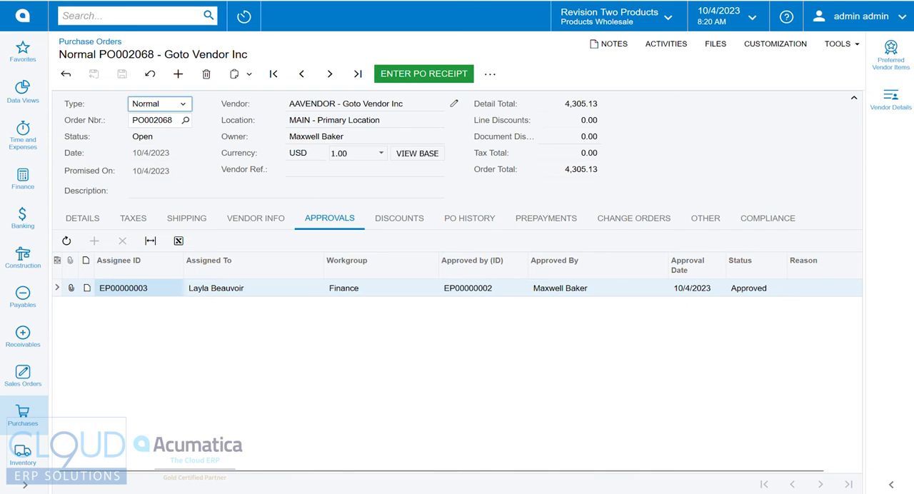
left_click(489, 74)
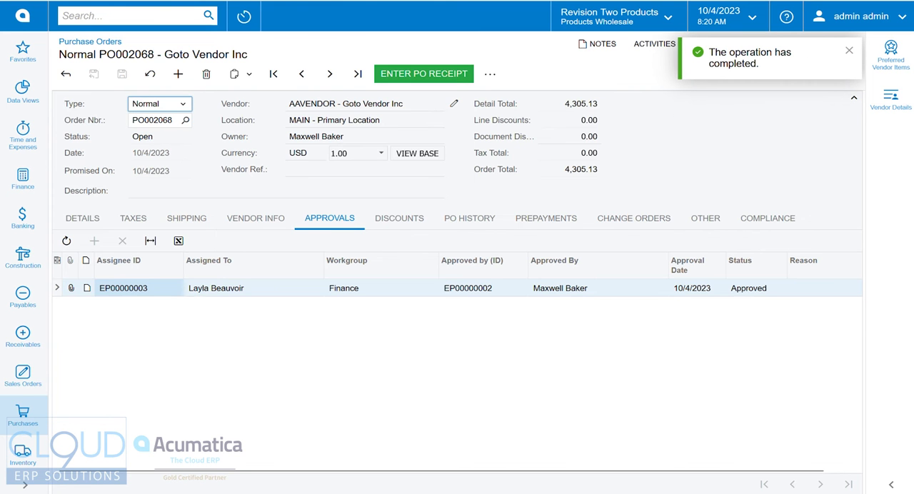
left_click(83, 217)
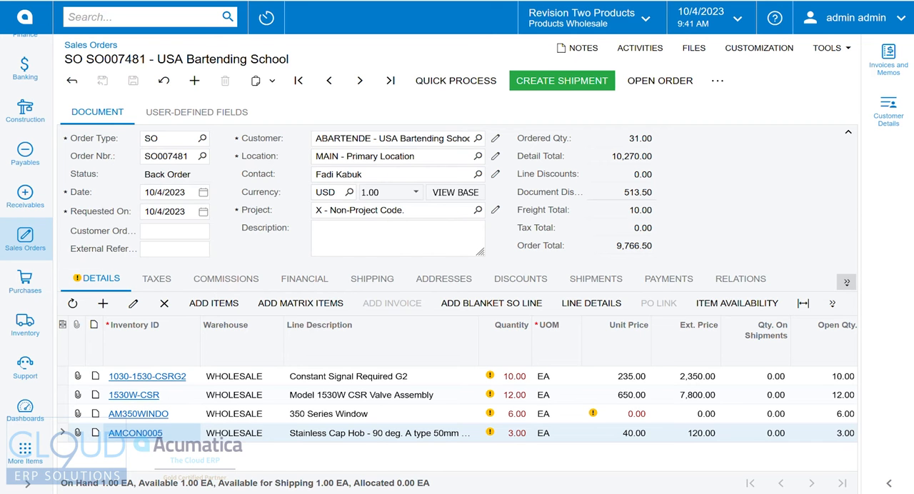
Go to Prepare Replenishment under the Inventory workspace's Replenishment group.
left_click(26, 323)
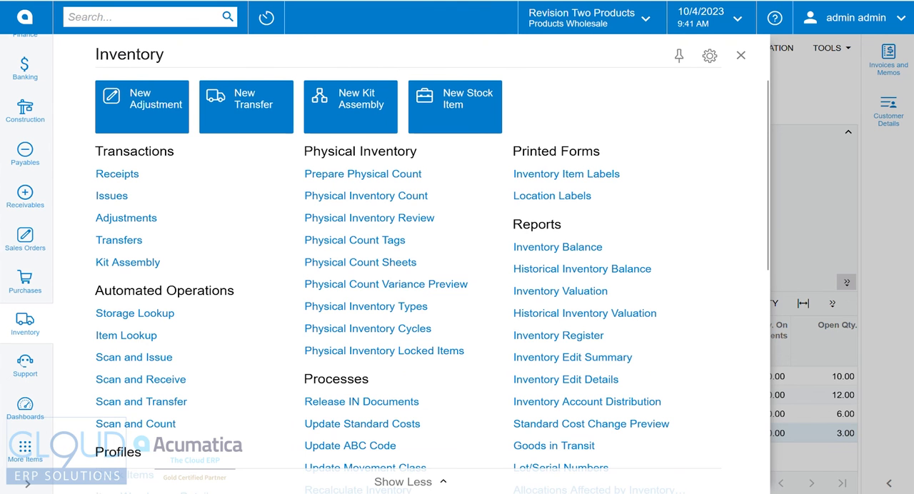
scroll("down", 3)
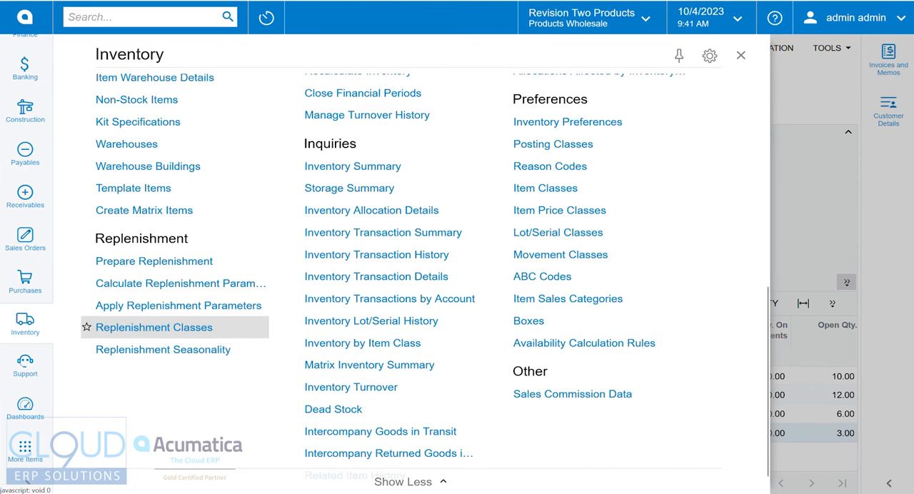
left_click(154, 260)
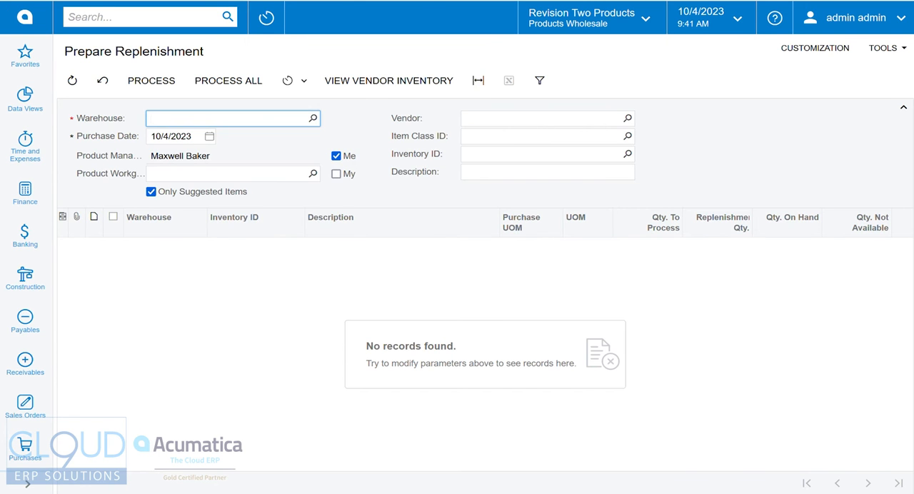
type("WHOLESALE - Wholesale Warehouse")
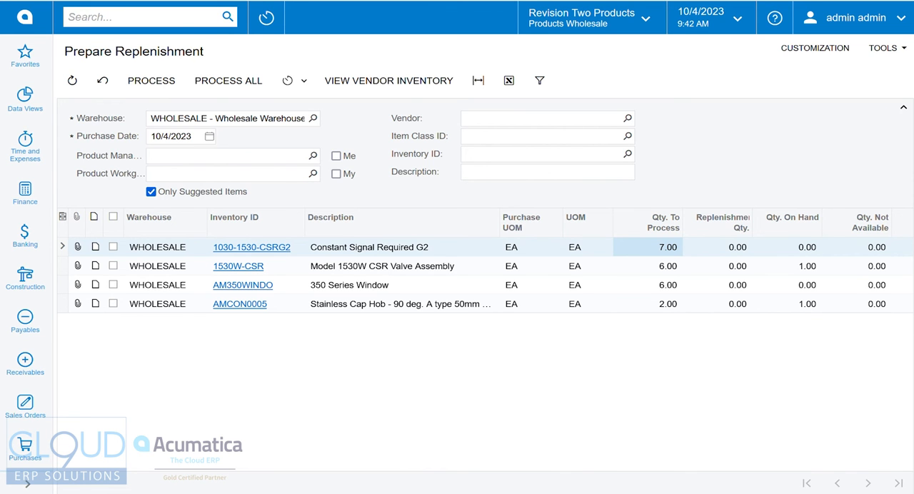
scroll("right", 3)
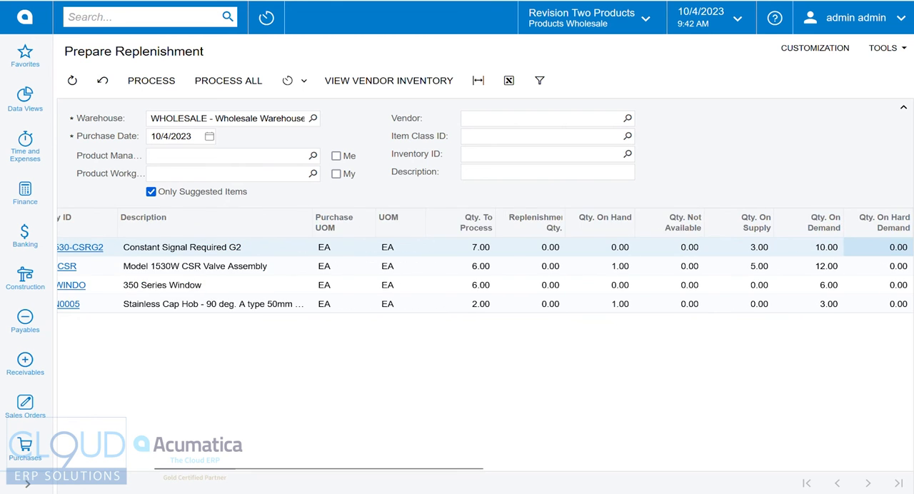
scroll("right", 3)
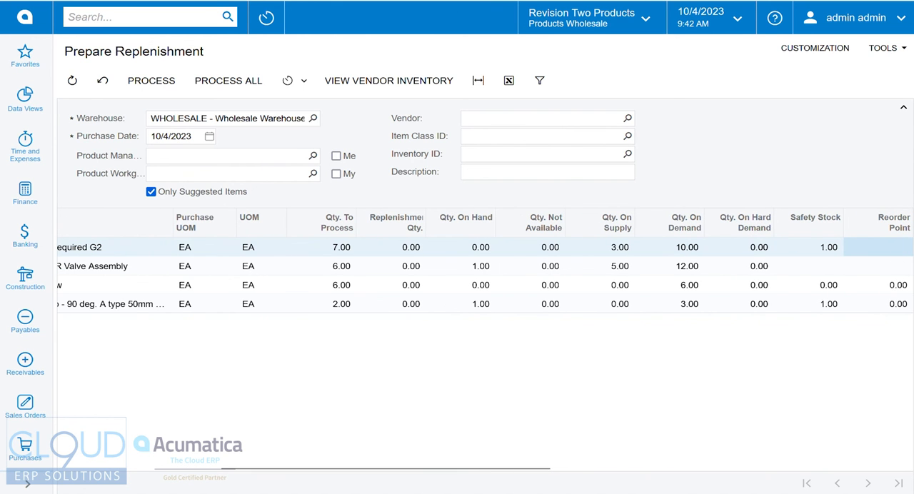
left_click(745, 247)
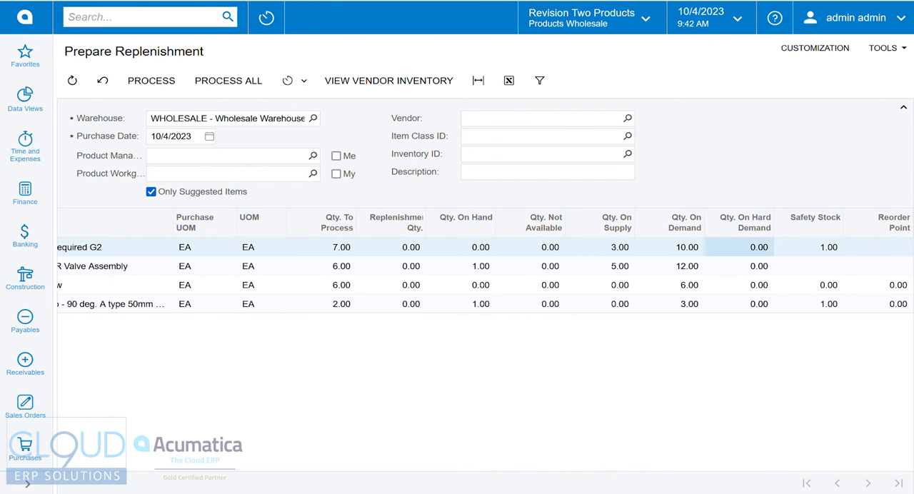
left_click(668, 246)
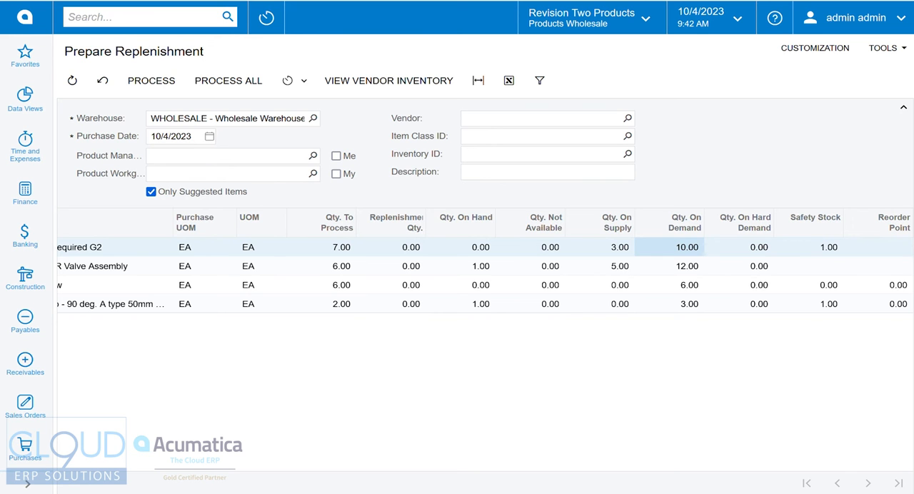
left_click(600, 247)
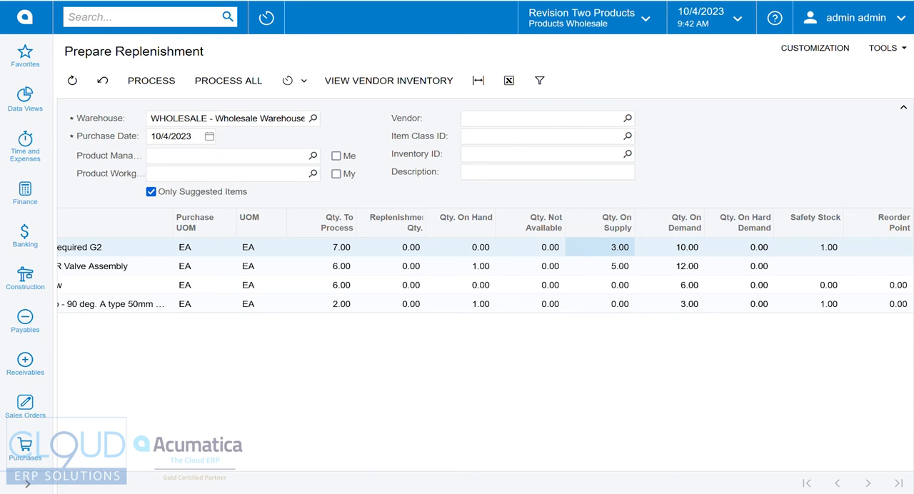
left_click(341, 248)
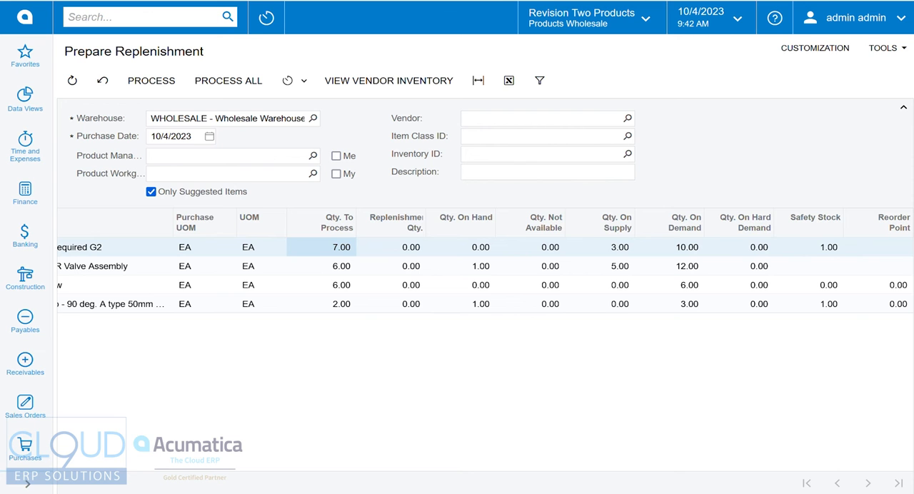
left_click(260, 247)
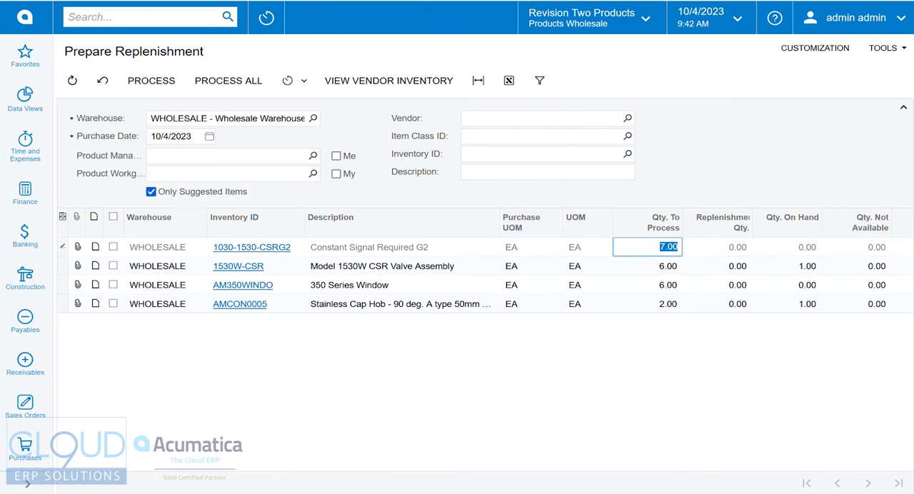
Process all four suggested WHOLESALE replenishment items, dismiss the results and head to Purchases.
left_click(228, 80)
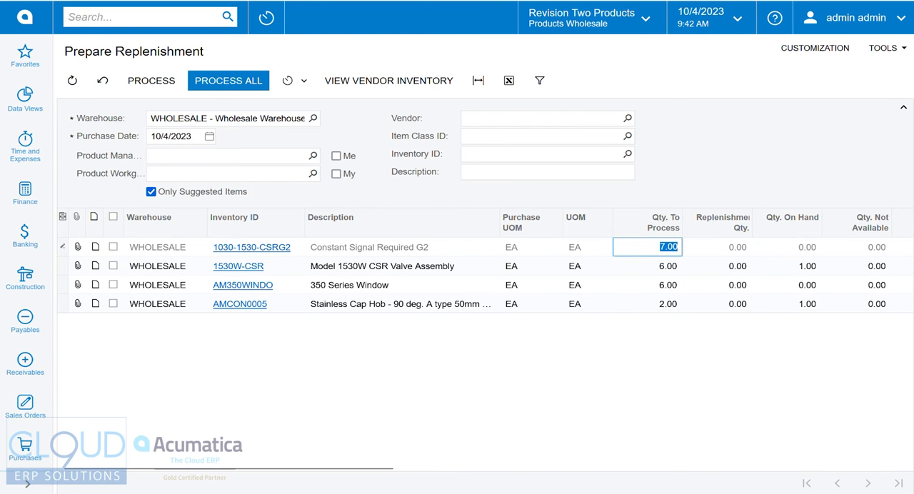
left_click(229, 80)
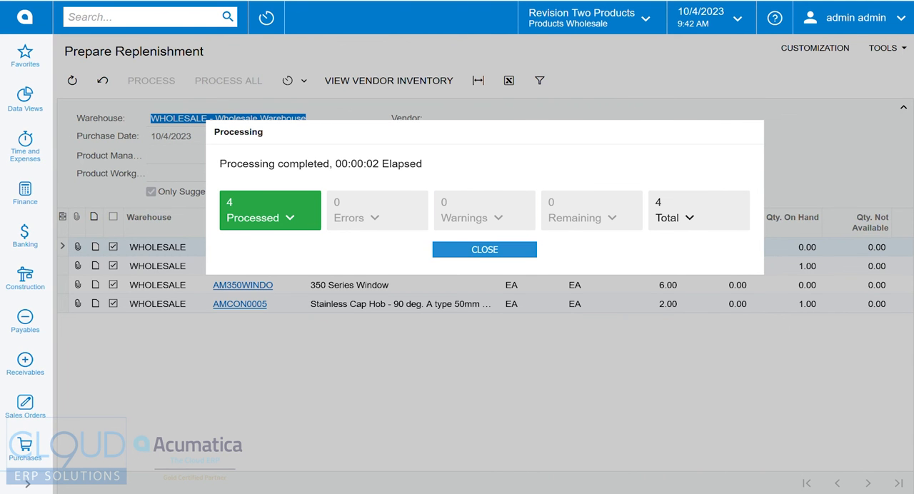
left_click(484, 249)
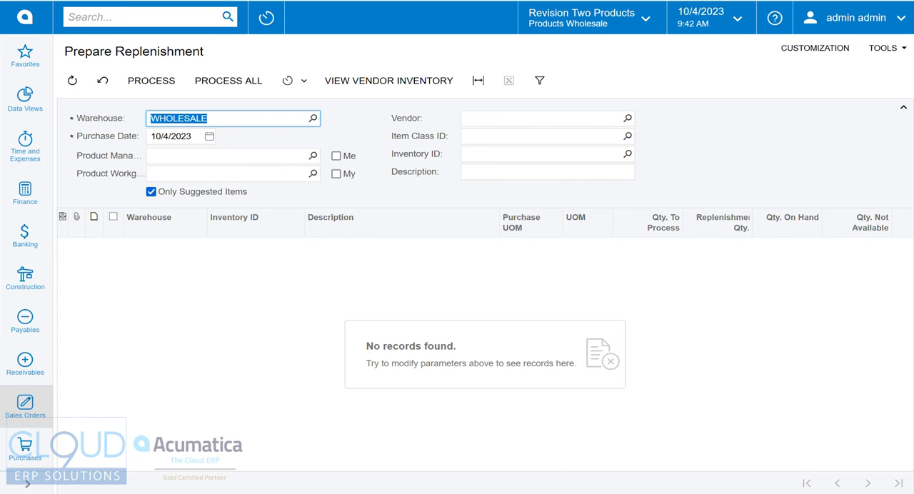
scroll("down", 3)
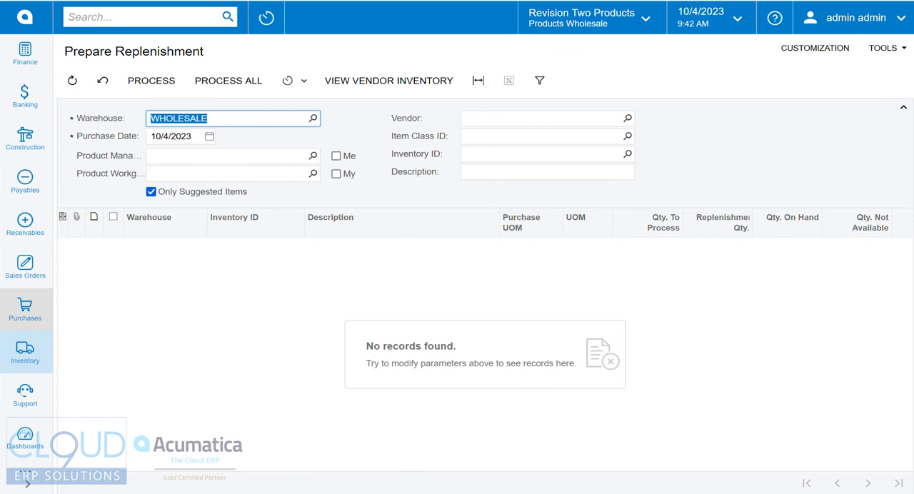
left_click(26, 309)
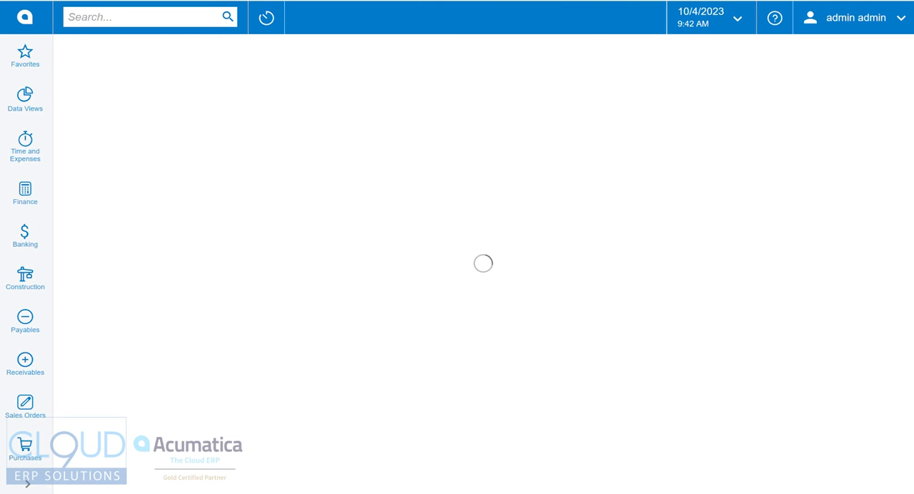
Bring up Create Purchase Orders and select the Model 1530W CSR Valve Assembly row.
left_click(26, 445)
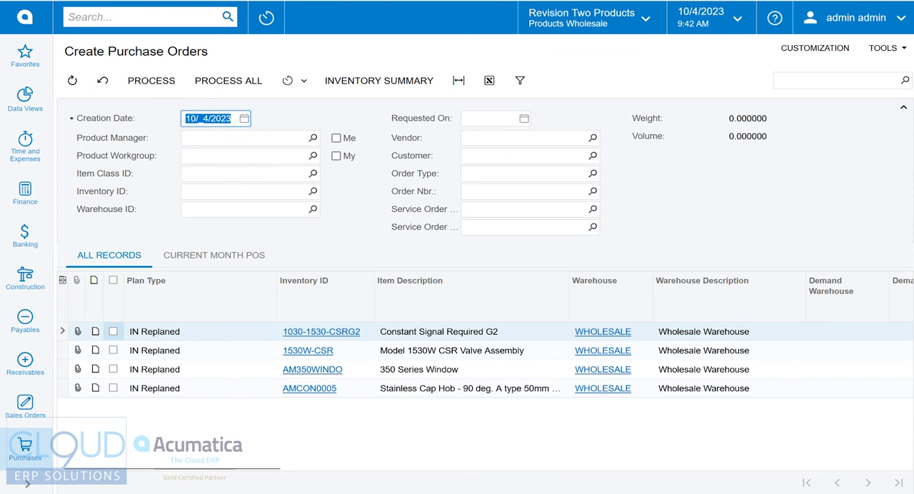
mouse_move(141, 173)
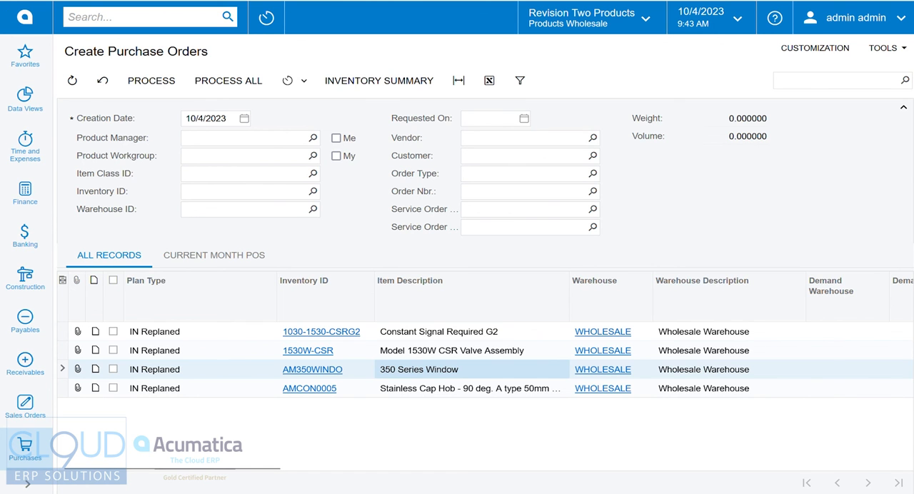
left_click(200, 352)
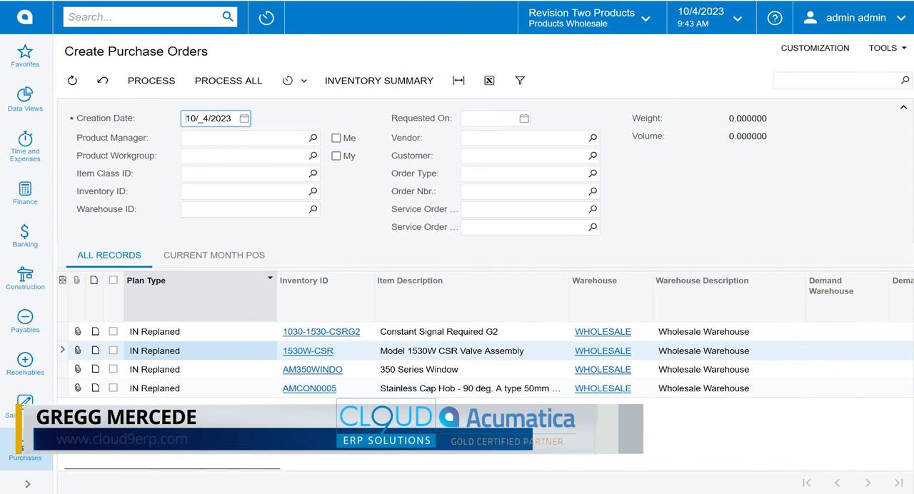
Search 'ven' in the first line's Vendor cell to list matching vendors including Goto Vendor Inc.
scroll("right", 3)
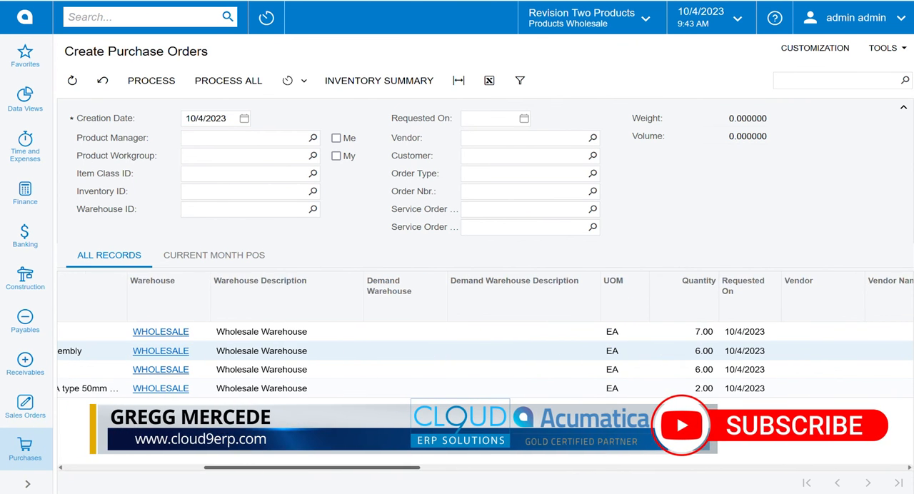
scroll("right", 3)
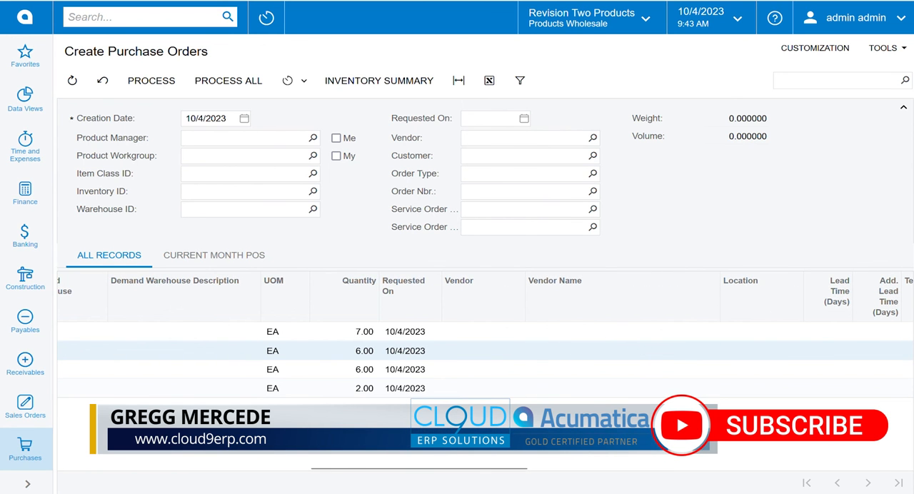
left_click(482, 331)
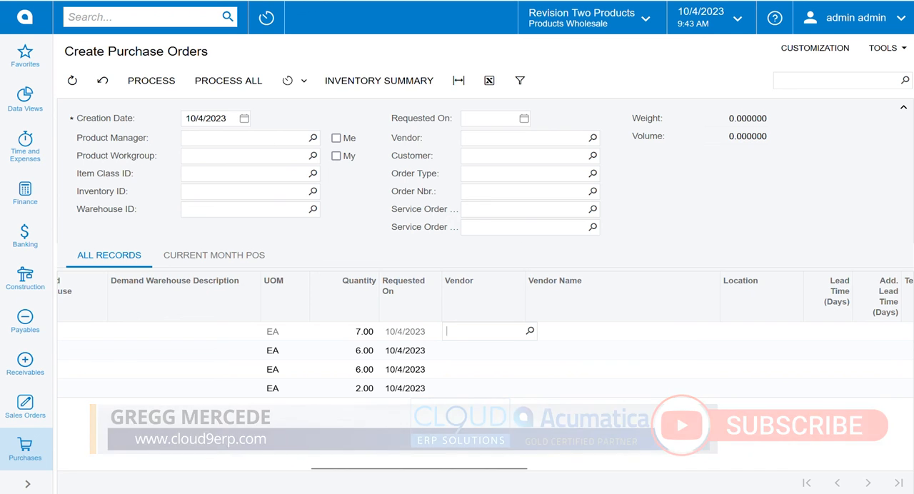
type("ven")
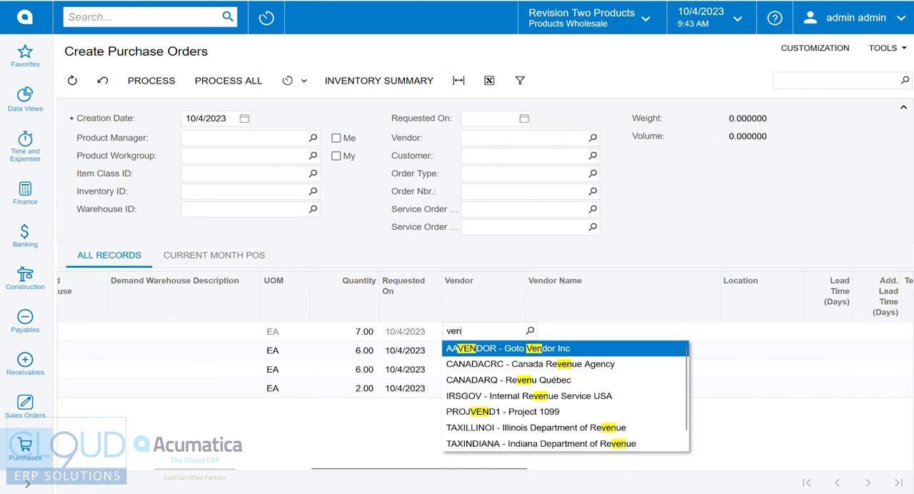